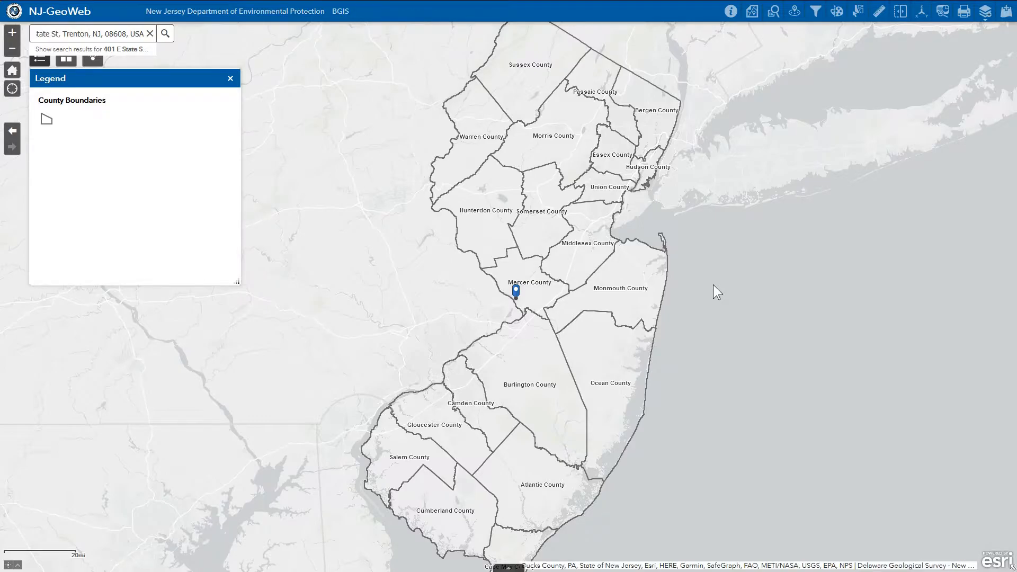
pyautogui.moveTo(604, 235)
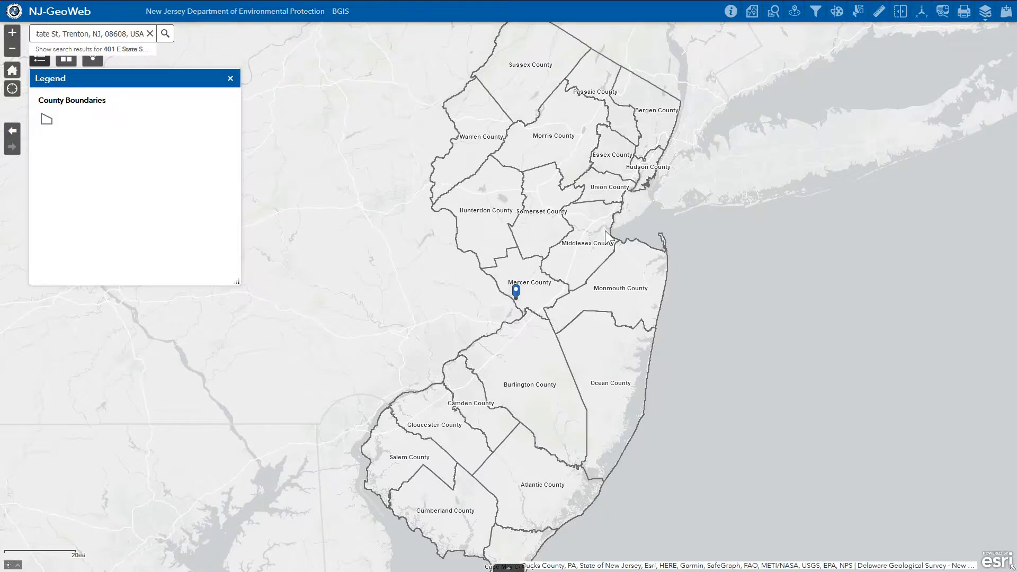
pyautogui.moveTo(607, 222)
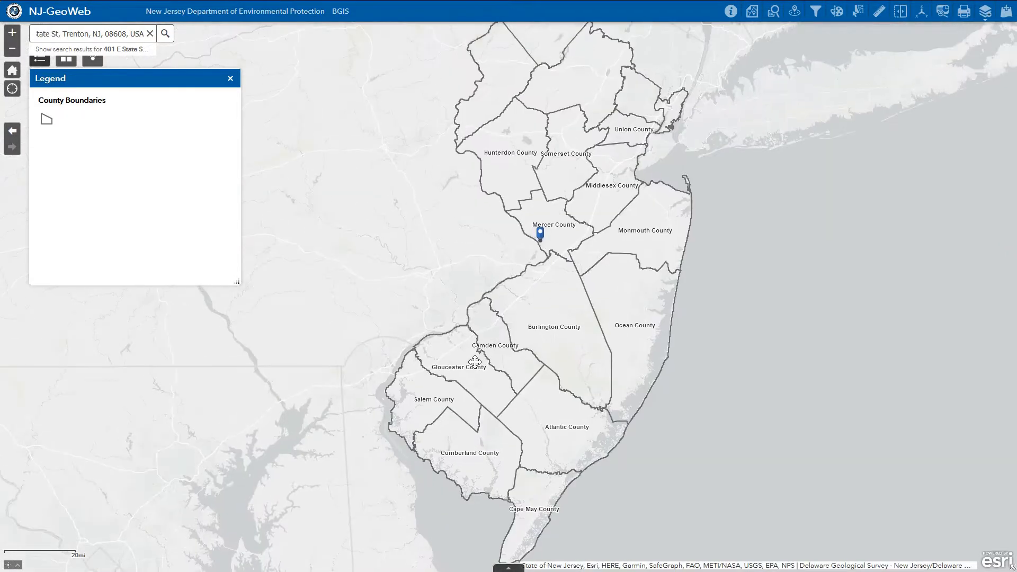
# - Zoom the map in to parcel level at the searched Trenton address pin
pyautogui.scroll(-3)
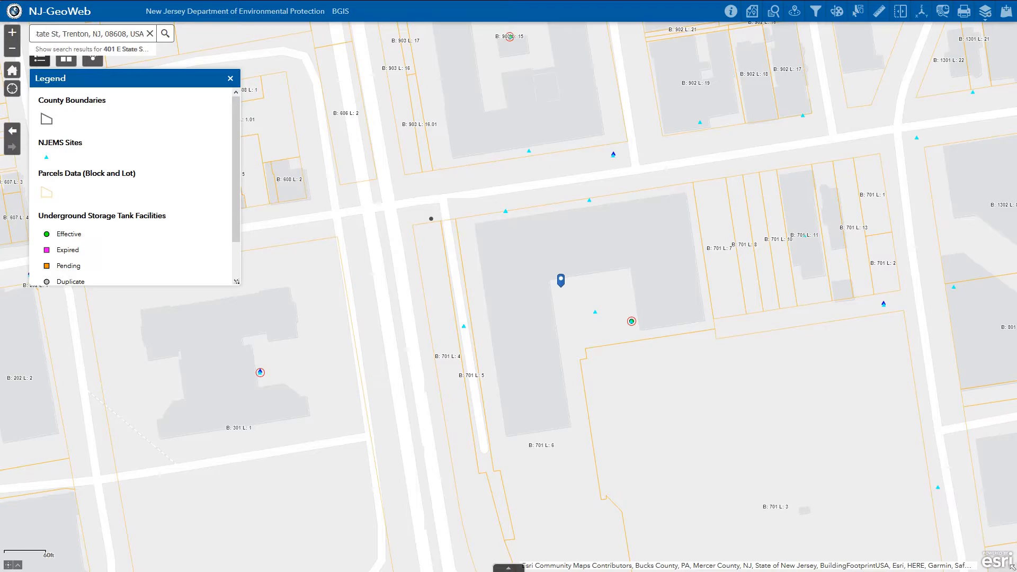
pyautogui.moveTo(596, 299)
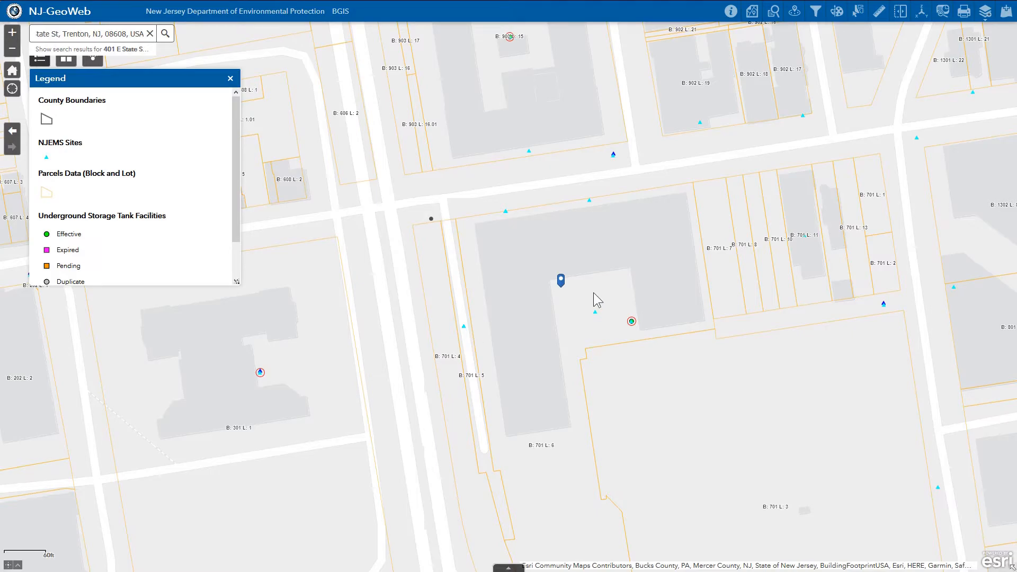
pyautogui.moveTo(589, 312)
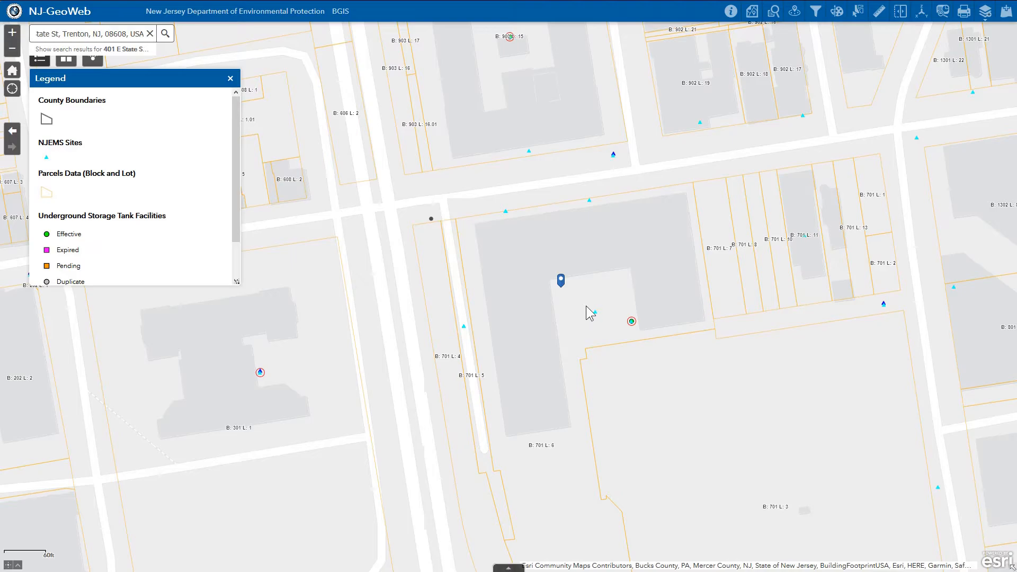
# - Identify the DEP Air Test Site and list its related Environmental NJEMS Site PI records
pyautogui.click(630, 321)
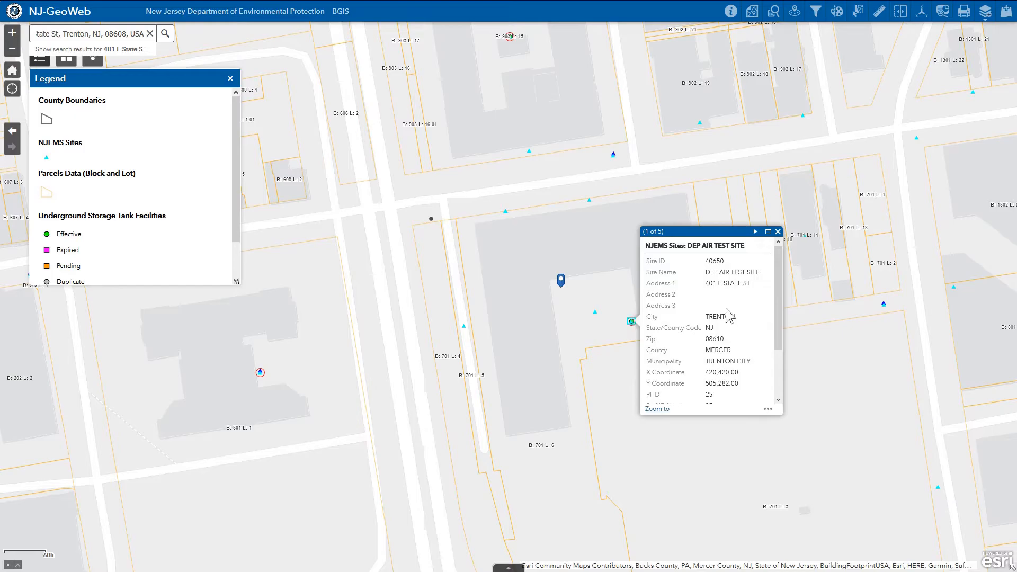
pyautogui.scroll(-3)
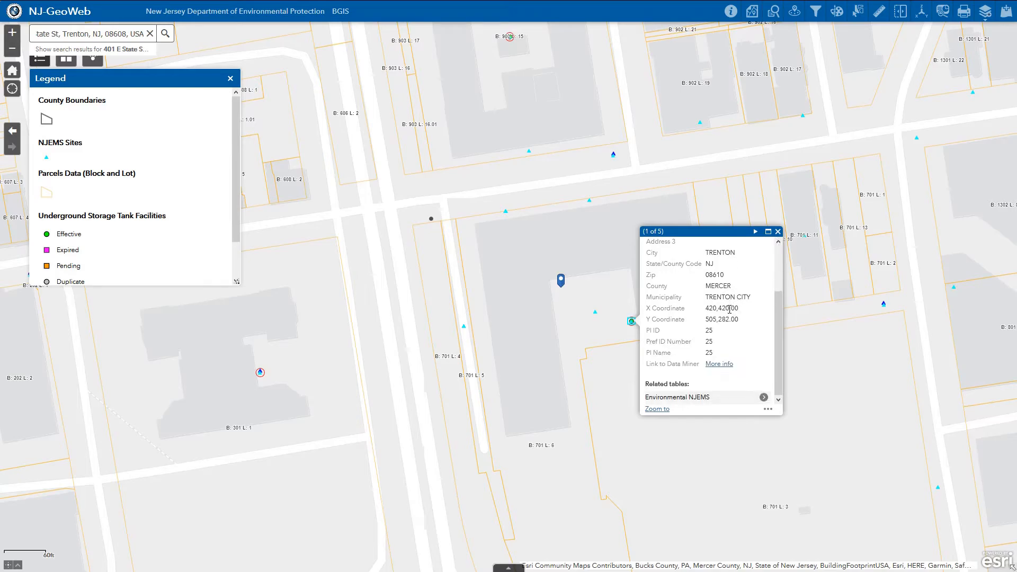
pyautogui.moveTo(719, 363)
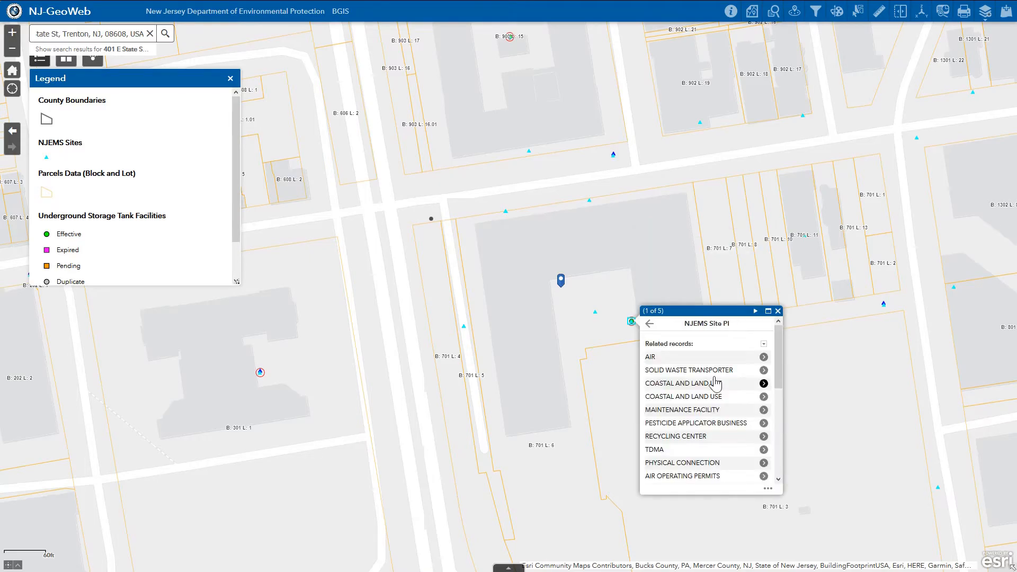
pyautogui.scroll(-3)
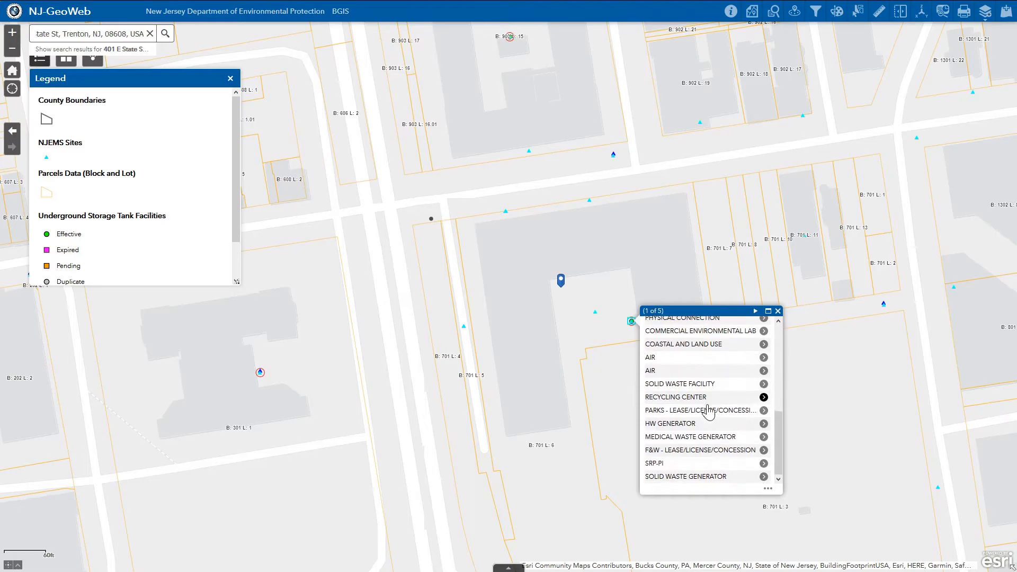
pyautogui.click(764, 396)
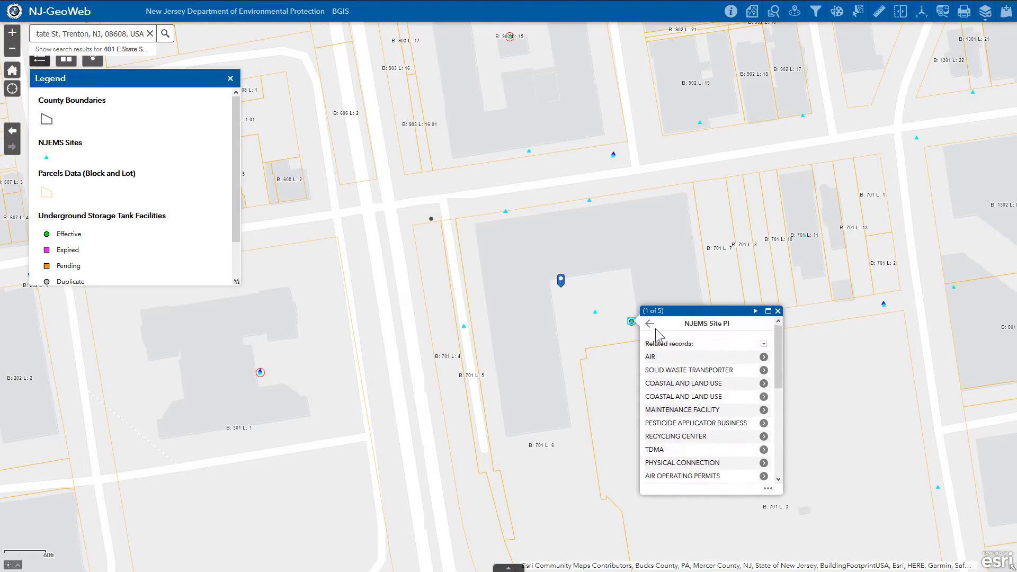
# - Page past the storage tank records to Property Ownership Details (5 of 5), New Jersey Building Authority
pyautogui.click(649, 323)
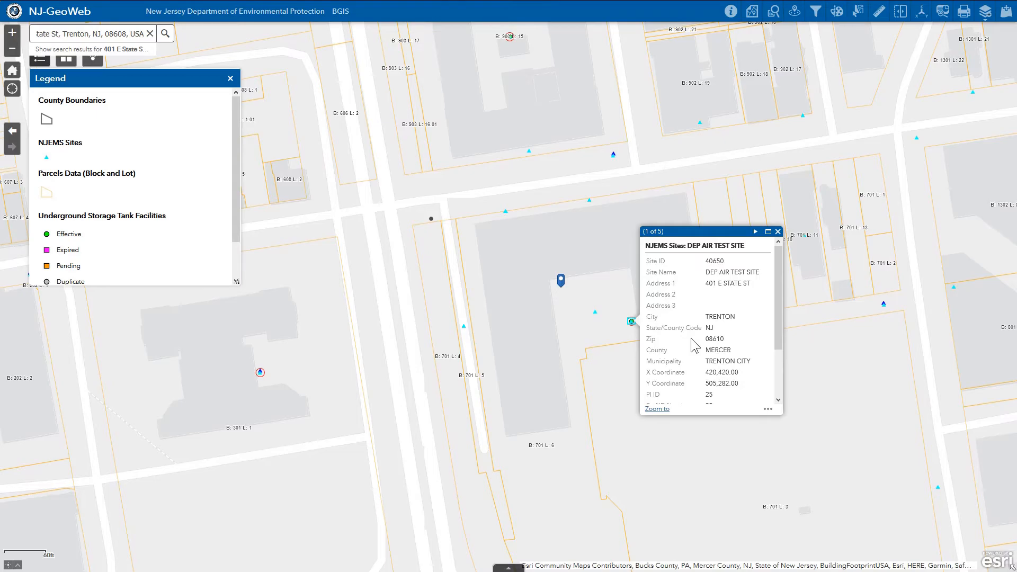
pyautogui.moveTo(682, 321)
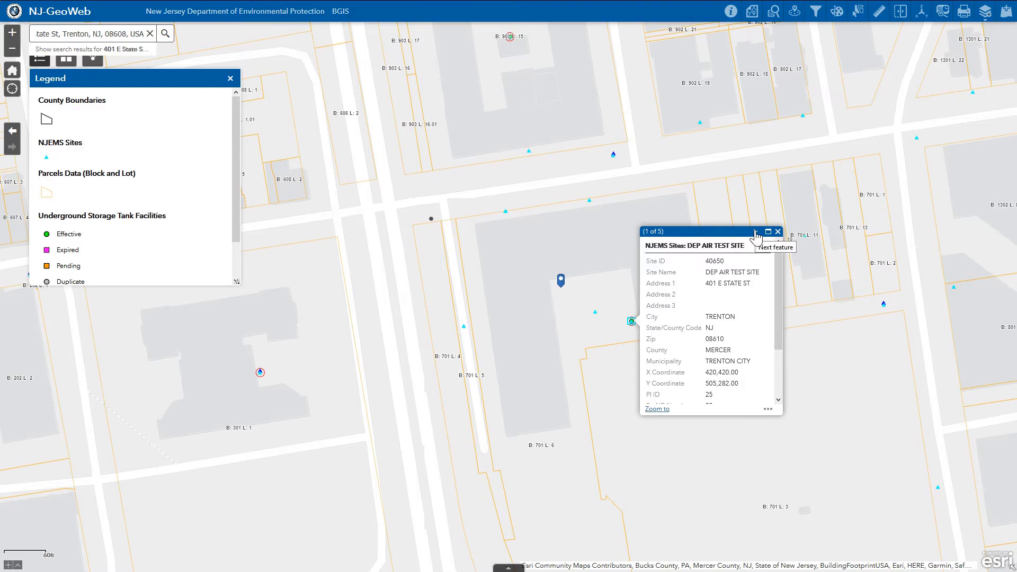
pyautogui.click(757, 232)
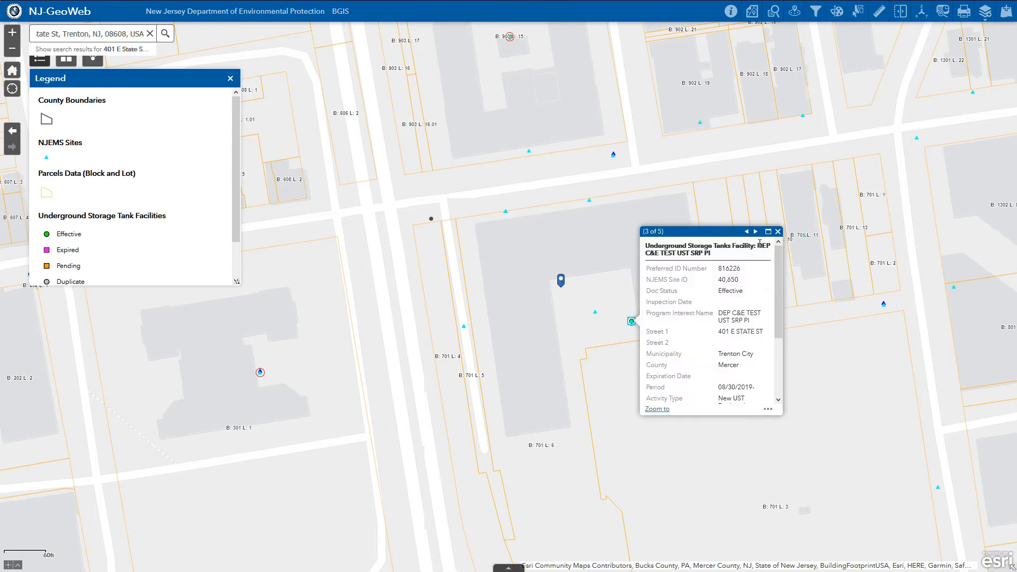
pyautogui.click(755, 232)
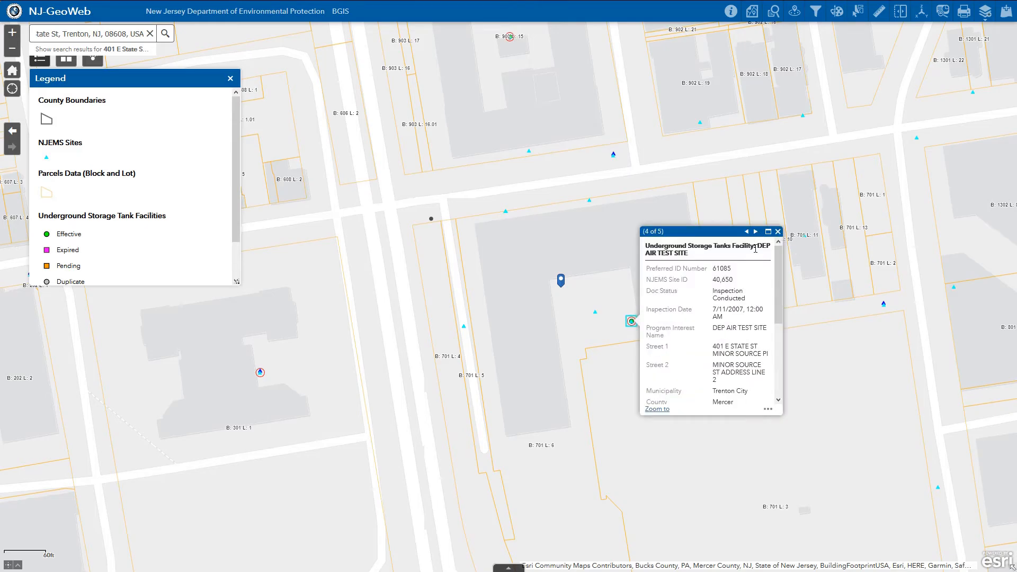
pyautogui.click(755, 232)
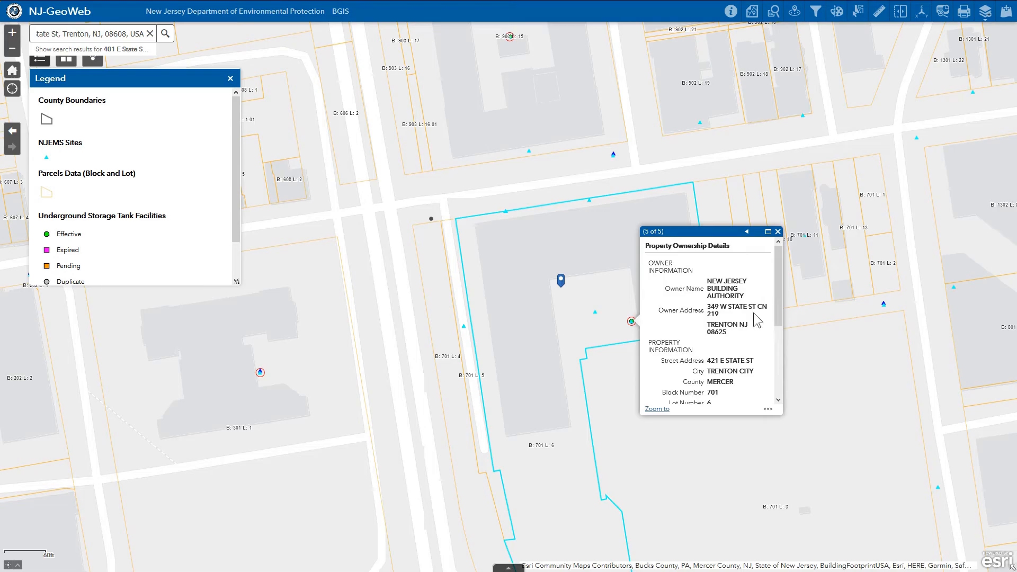
pyautogui.moveTo(748, 410)
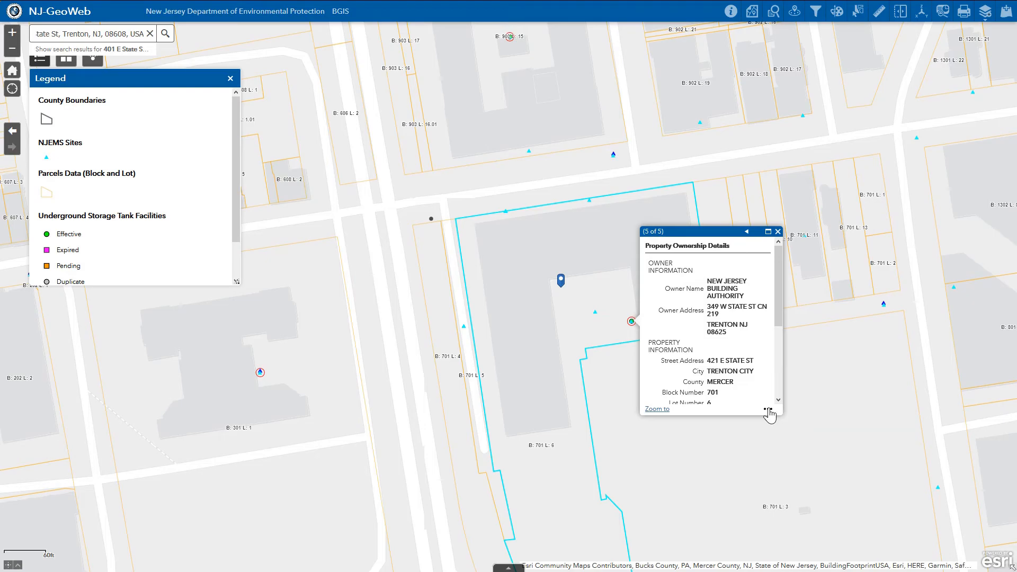
# - Open the ••• more-options menu for the New Jersey Building Authority ownership result
pyautogui.click(770, 411)
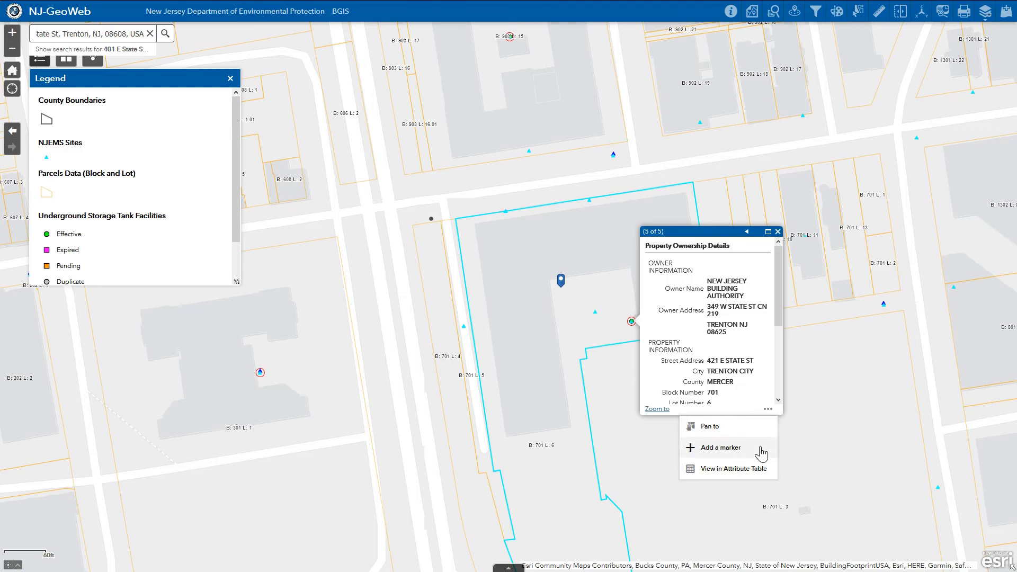
pyautogui.moveTo(759, 468)
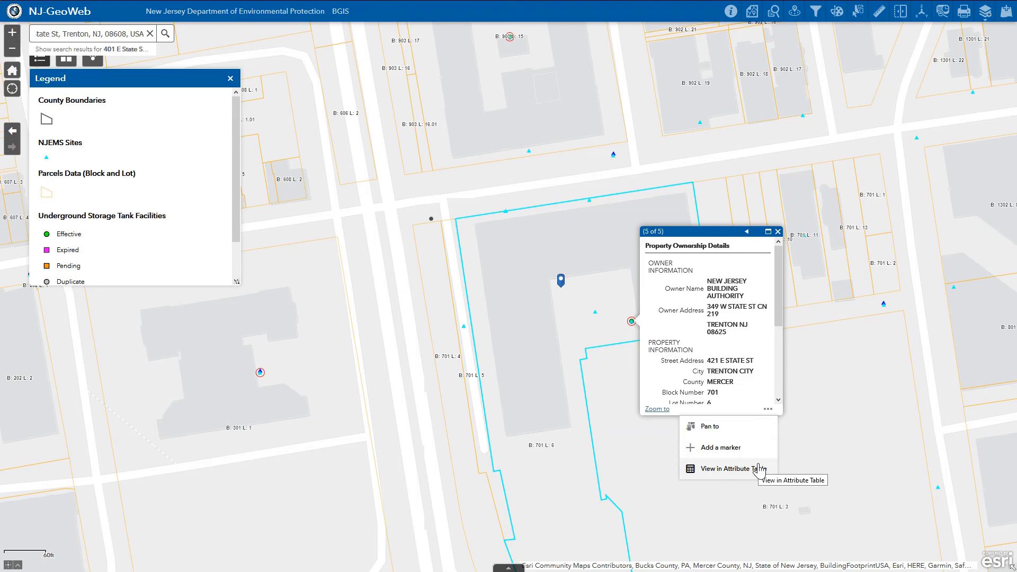
pyautogui.moveTo(771, 415)
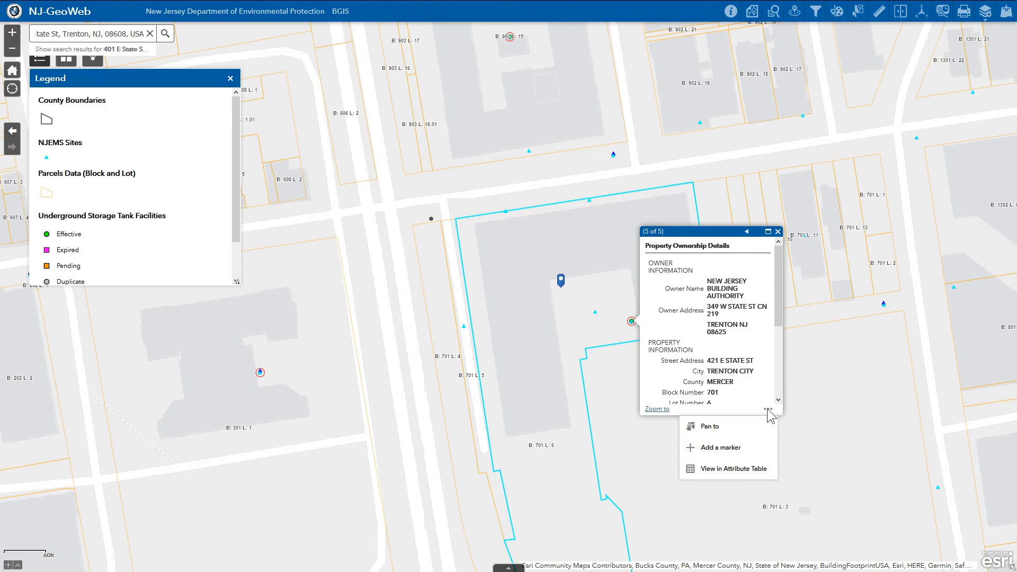